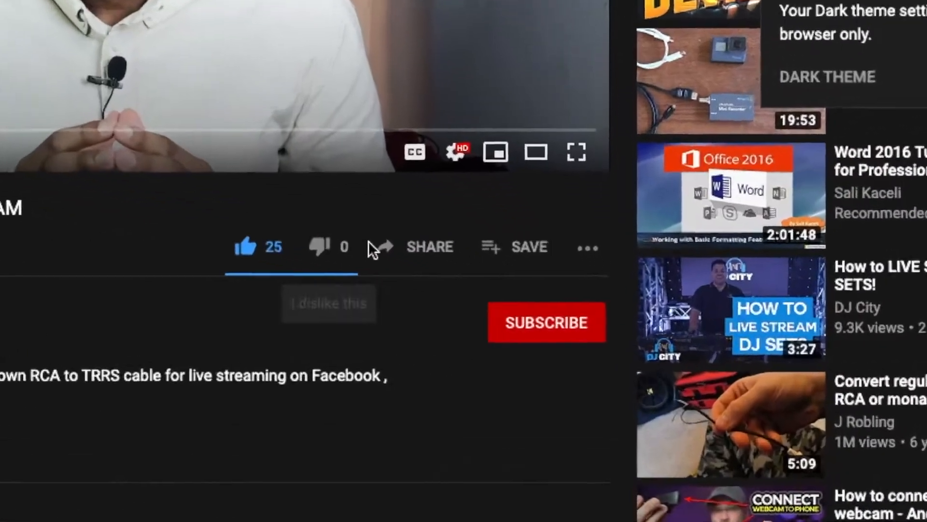
# - Subscribe to the channel of the YouTube video being watched
pyautogui.click(545, 322)
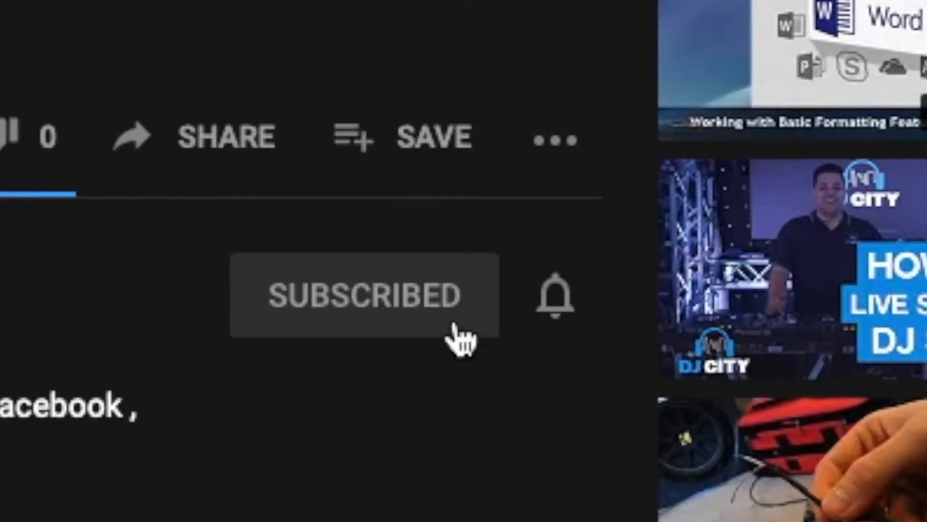
pyautogui.click(552, 296)
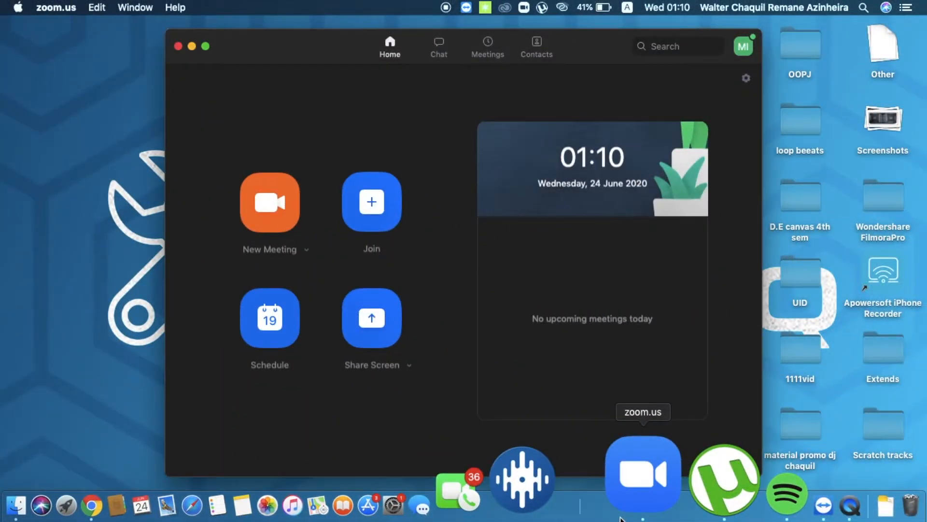
# - Go from the Zoom home screen into Settings on the Virtual Background page
pyautogui.click(745, 77)
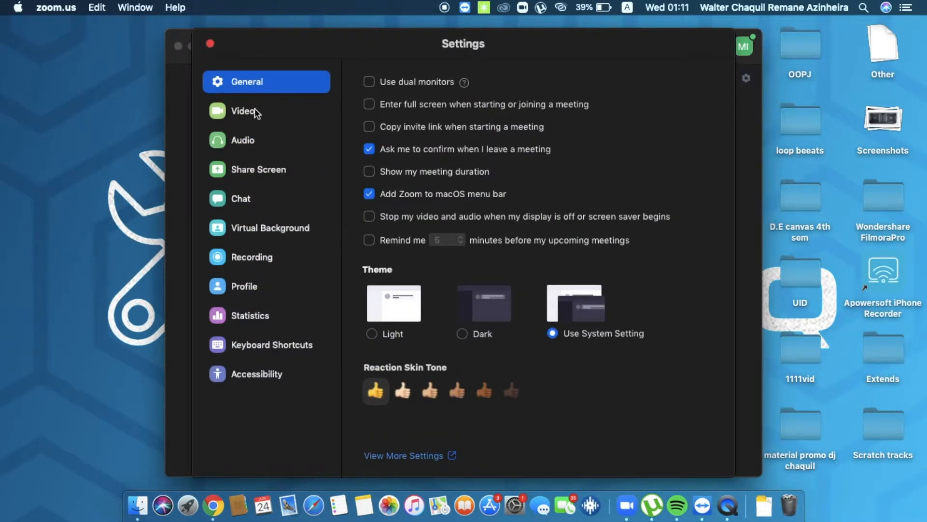
pyautogui.click(270, 228)
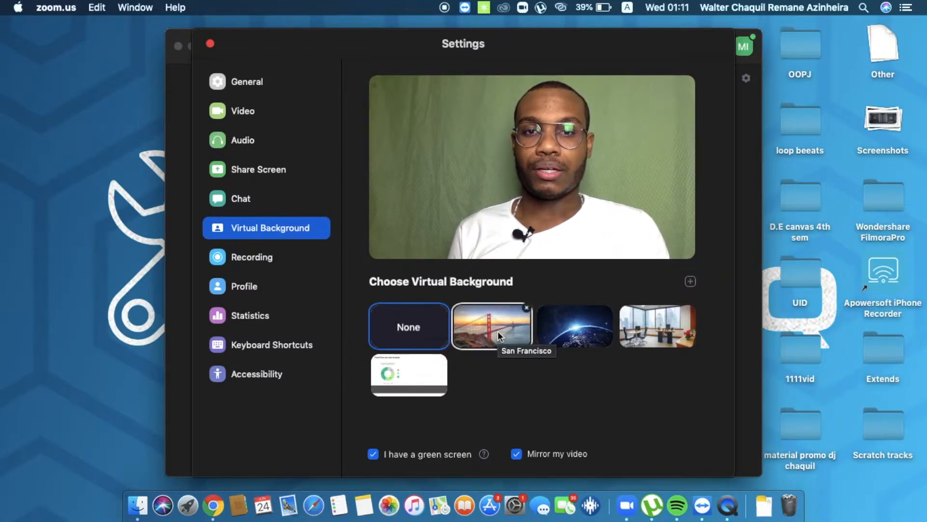
# - Cycle through the San Francisco, Earth and office backgrounds, ending on the pie chart slide
pyautogui.click(491, 325)
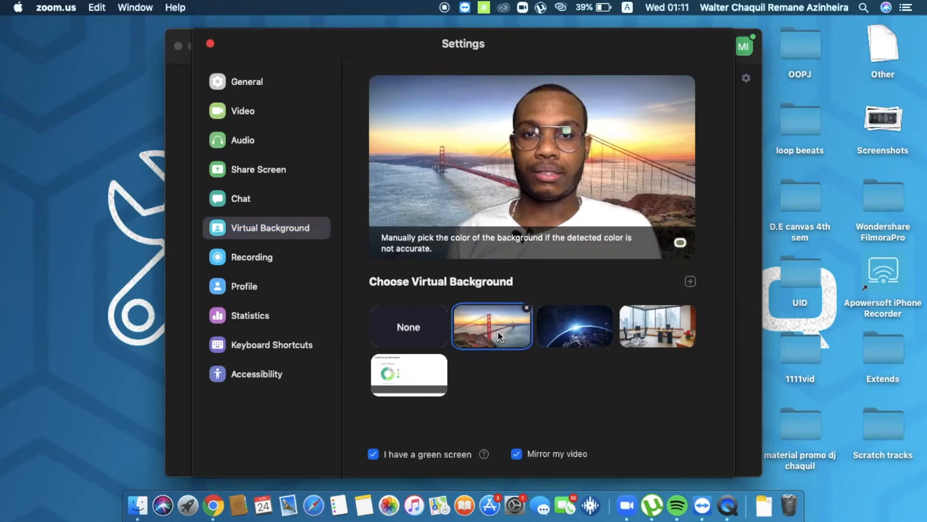
pyautogui.click(573, 325)
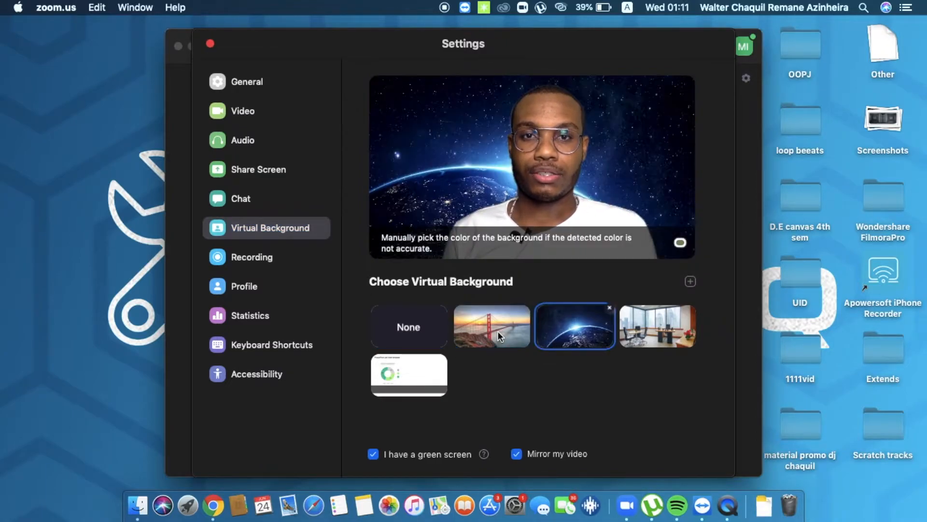
pyautogui.click(655, 325)
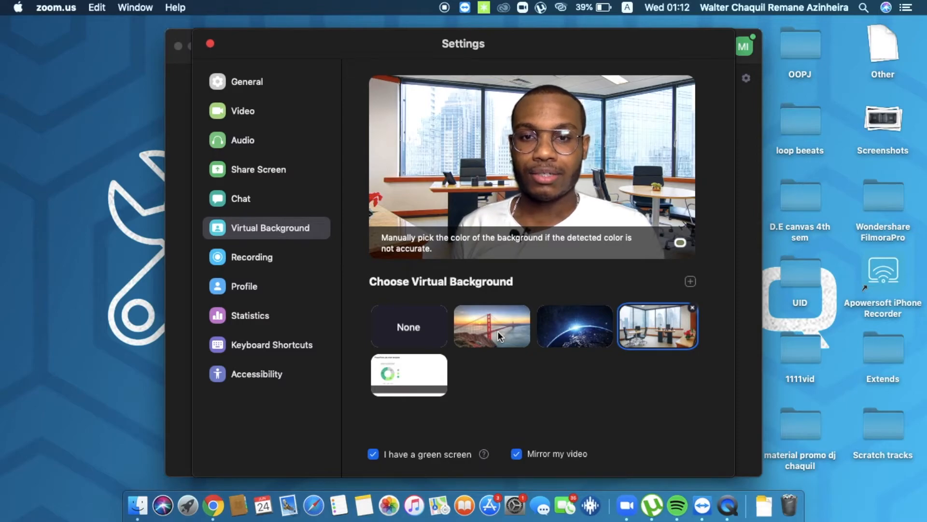
pyautogui.click(407, 374)
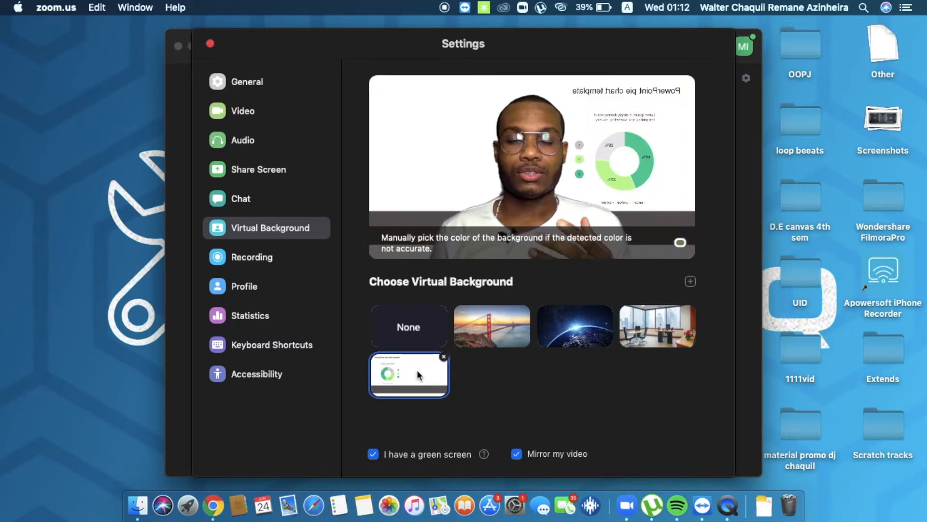